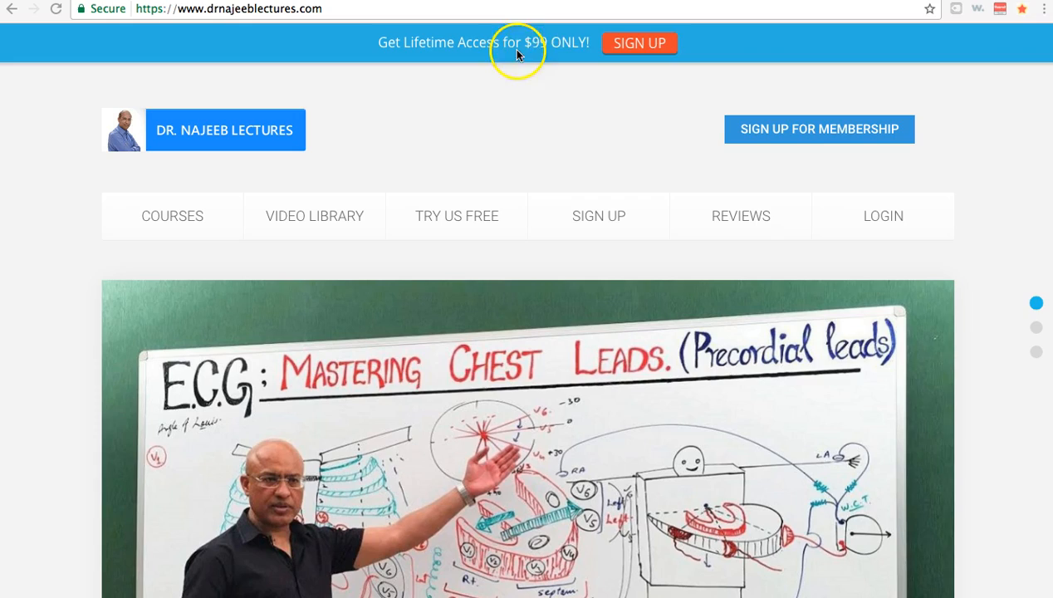
mouse_move(529, 74)
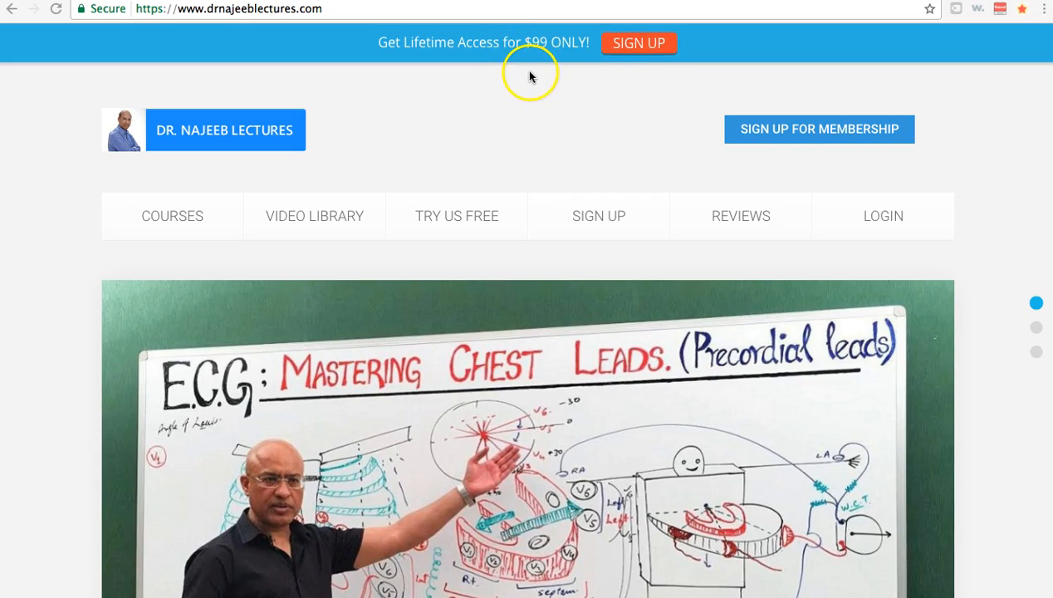
Scroll through the Dr. Najeeb Lectures home page to review the lifetime access offer
scroll("down", 3)
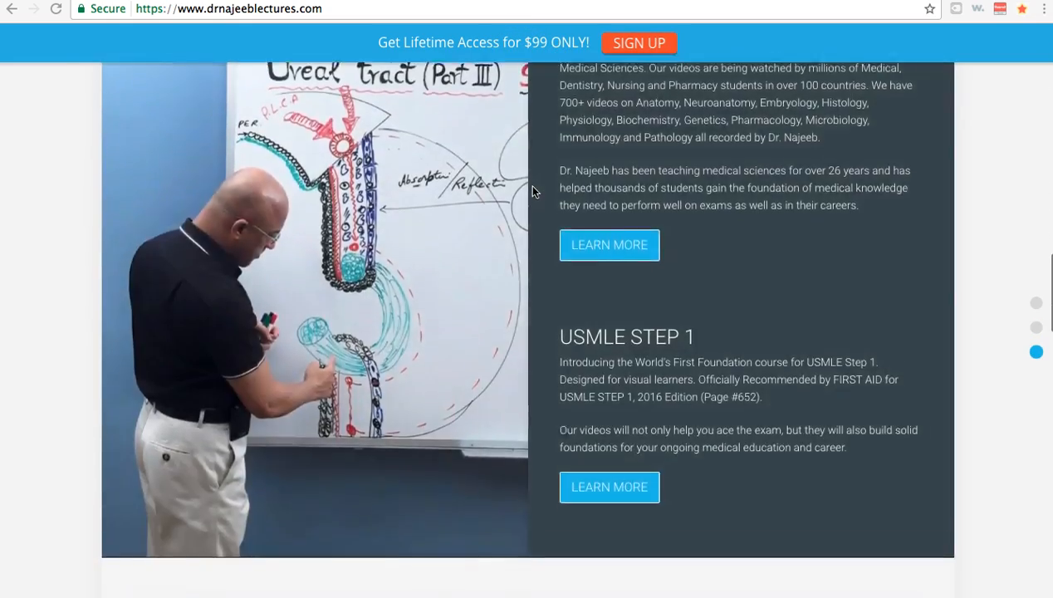
scroll("down", 3)
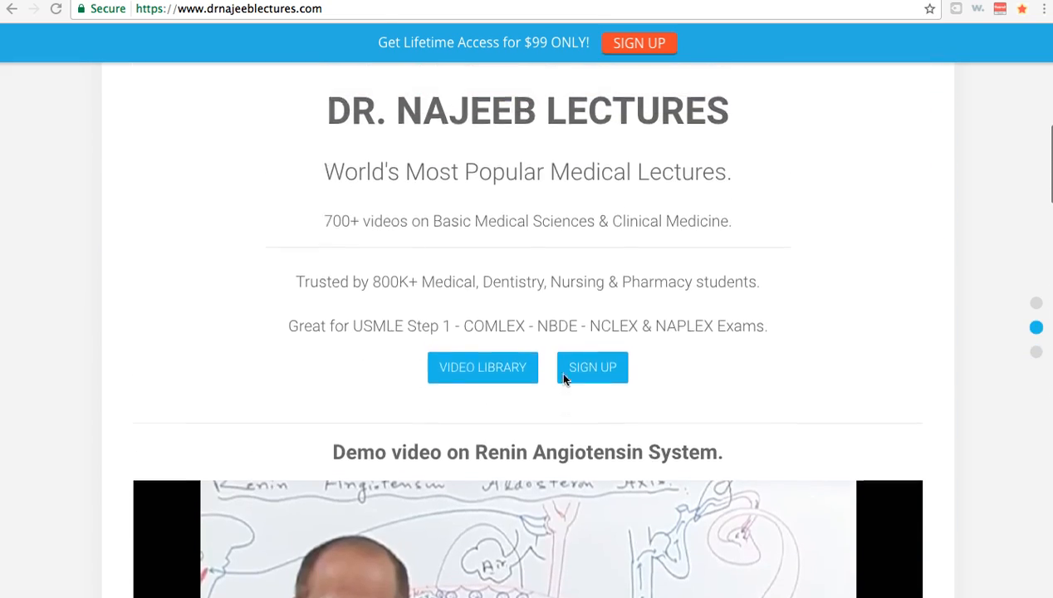
scroll("up", 3)
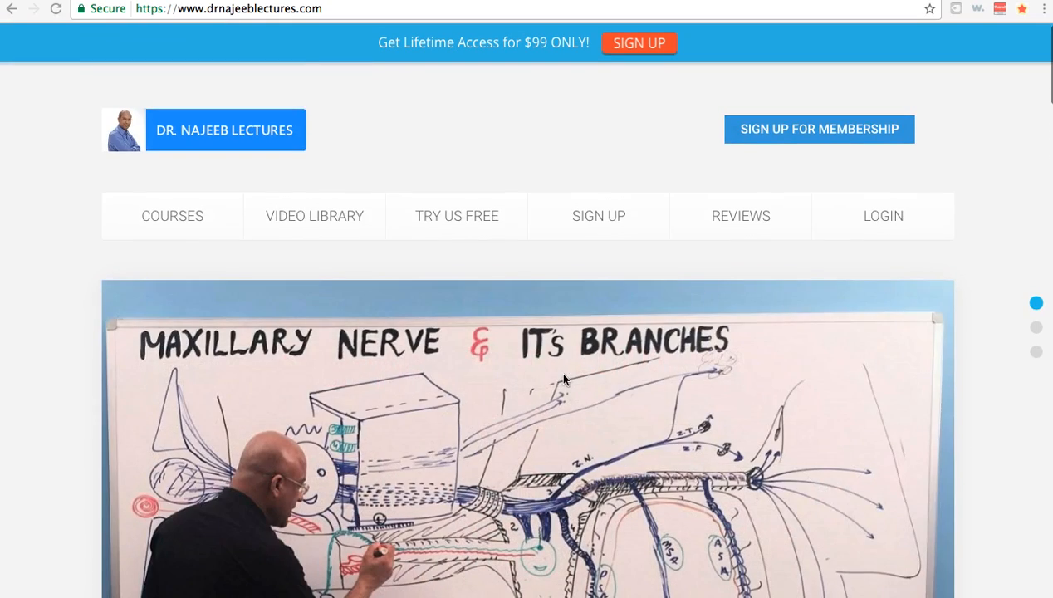
scroll("down", 3)
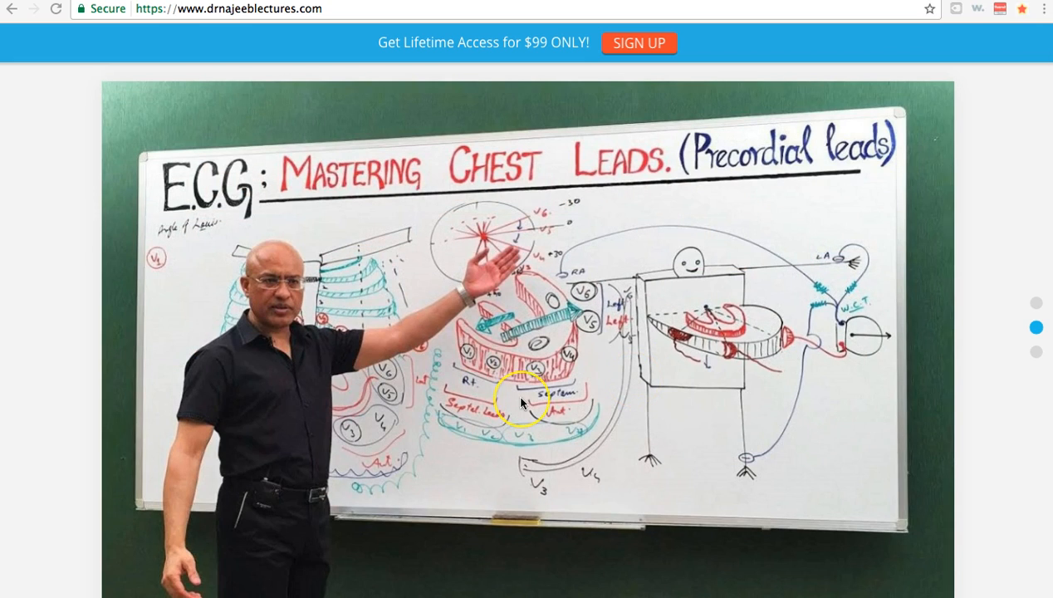
scroll("down", 3)
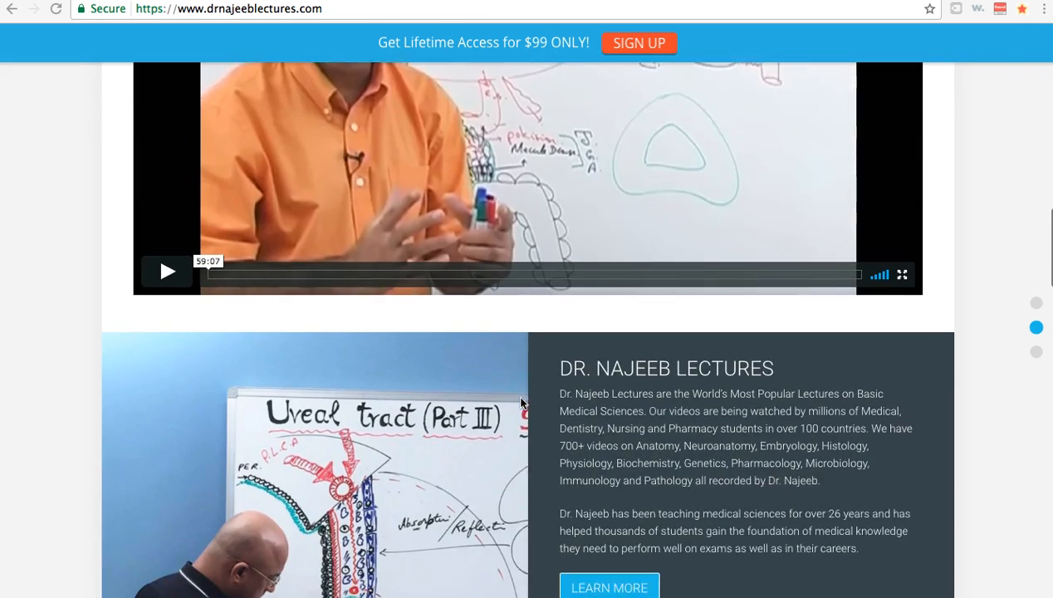
scroll("down", 3)
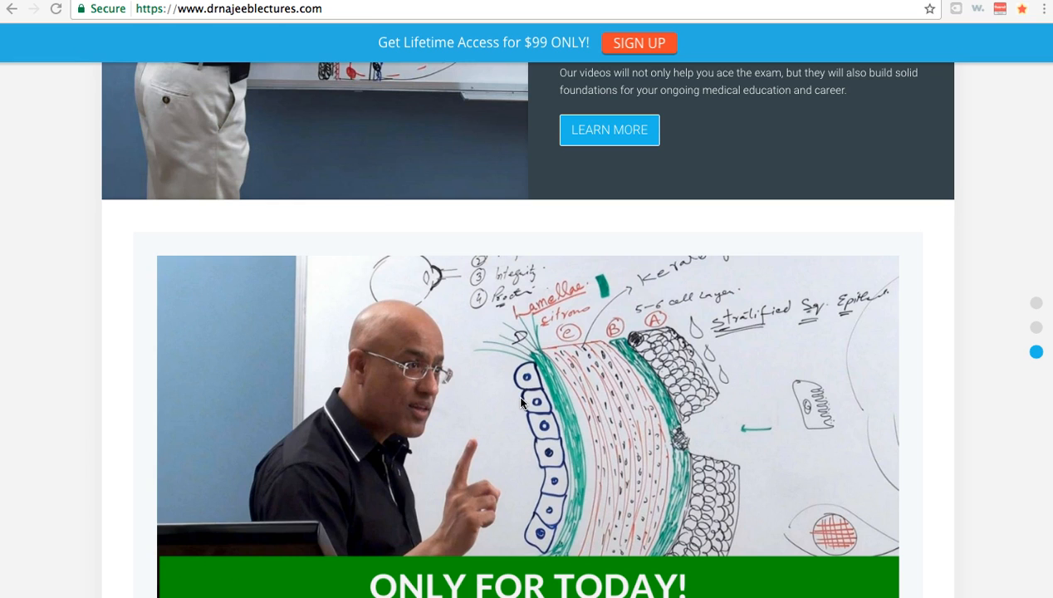
scroll("down", 3)
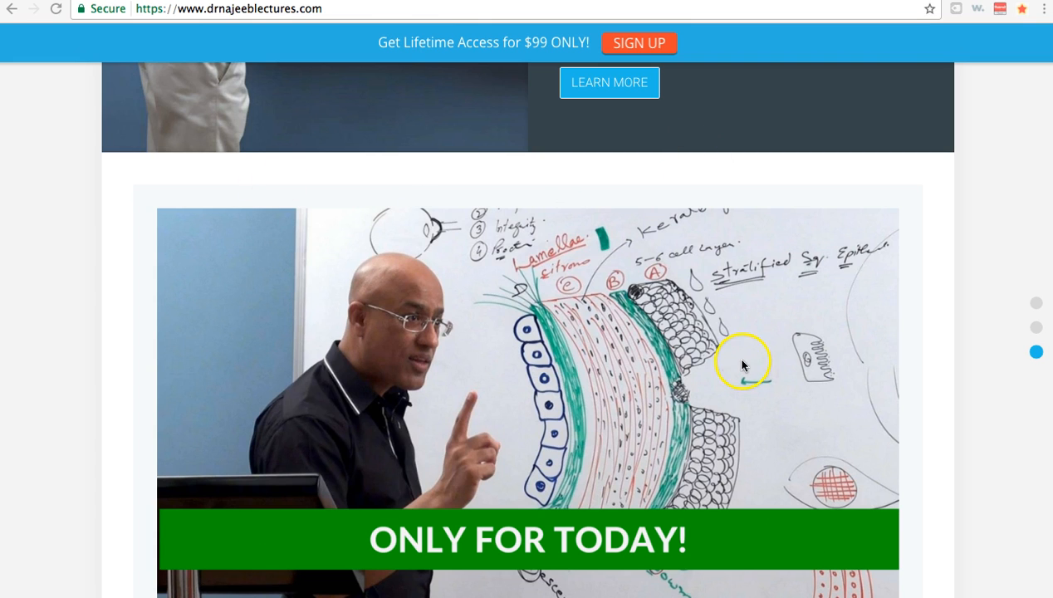
scroll("down", 3)
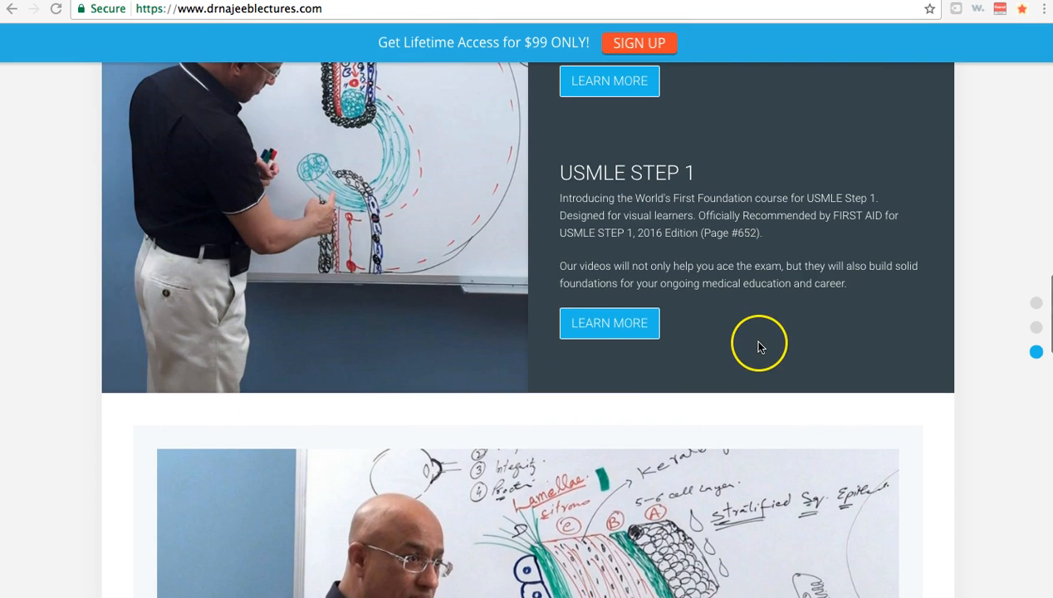
scroll("down", 3)
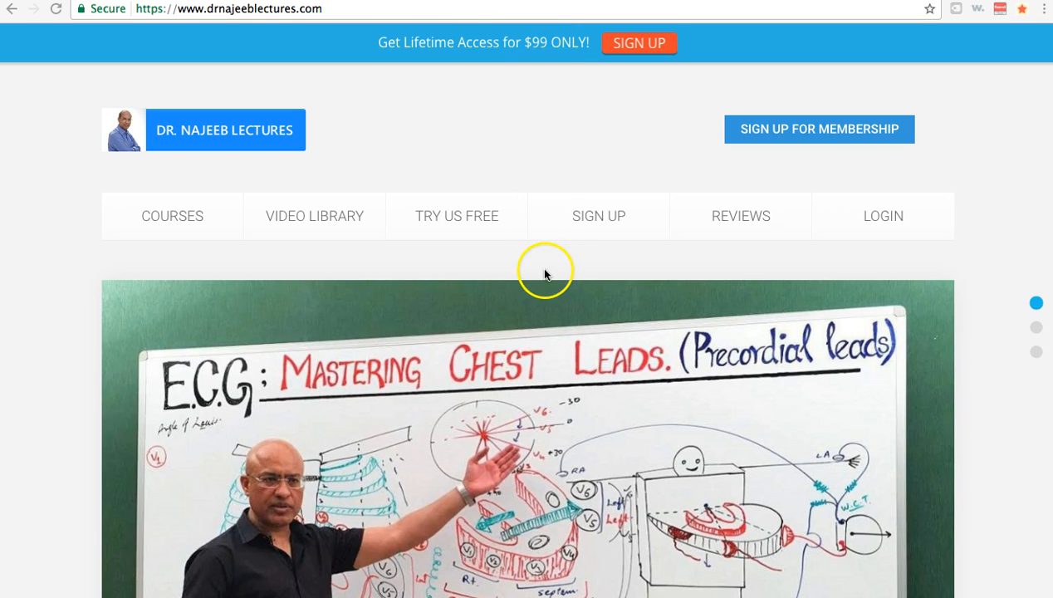
mouse_move(644, 269)
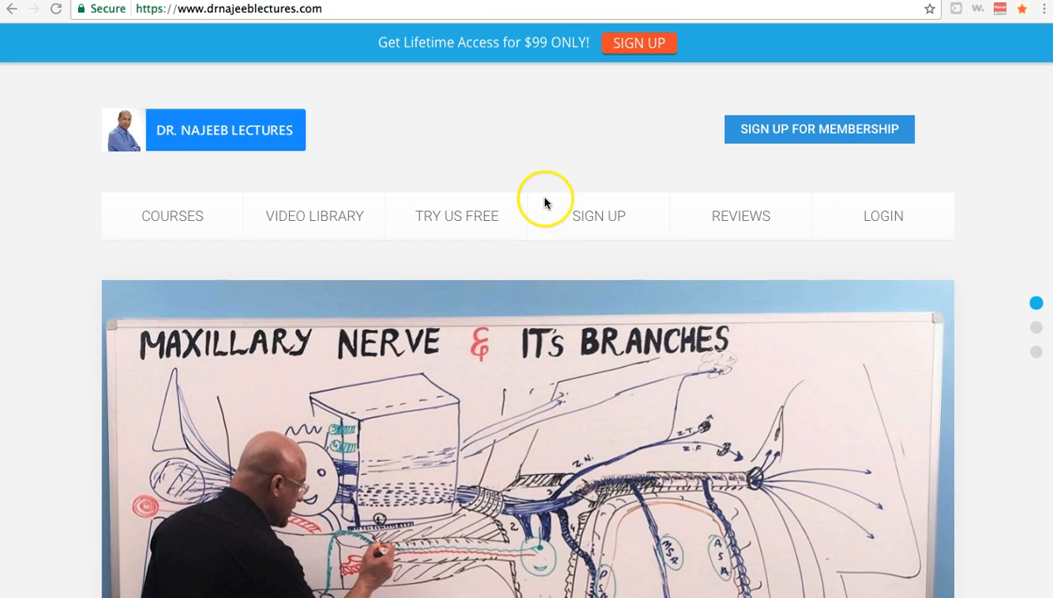
mouse_move(569, 66)
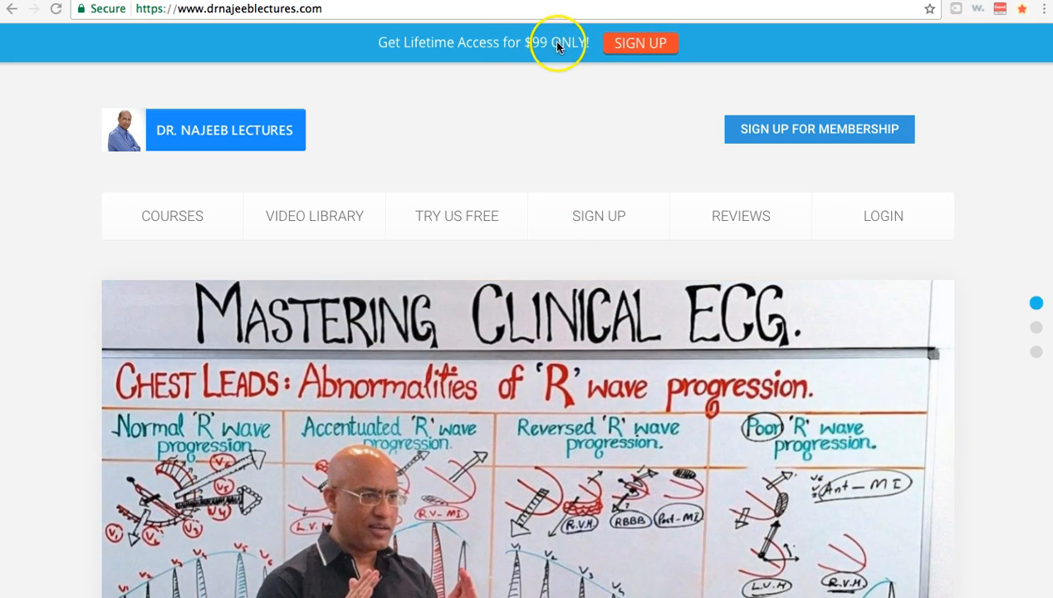
mouse_move(498, 115)
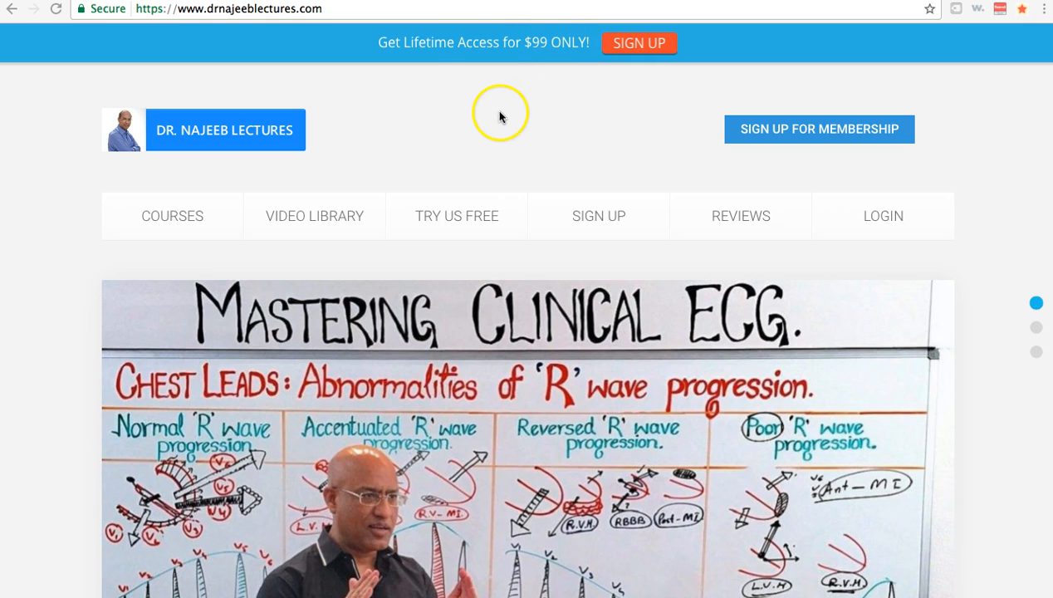
mouse_move(524, 58)
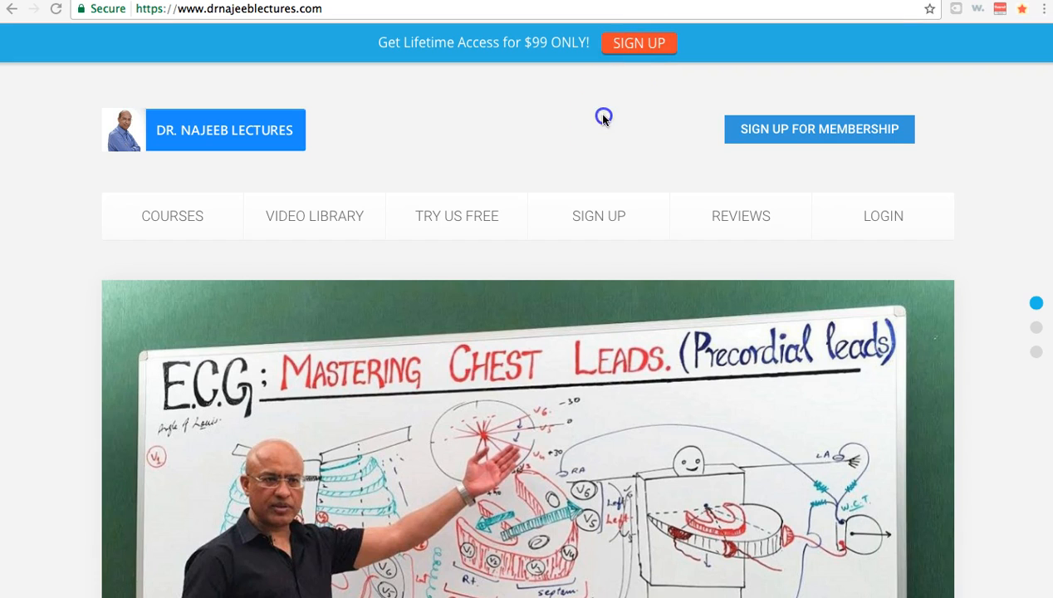
Load the SIGN UP registration page from the top banner and reveal the $99 payment options
left_click(637, 43)
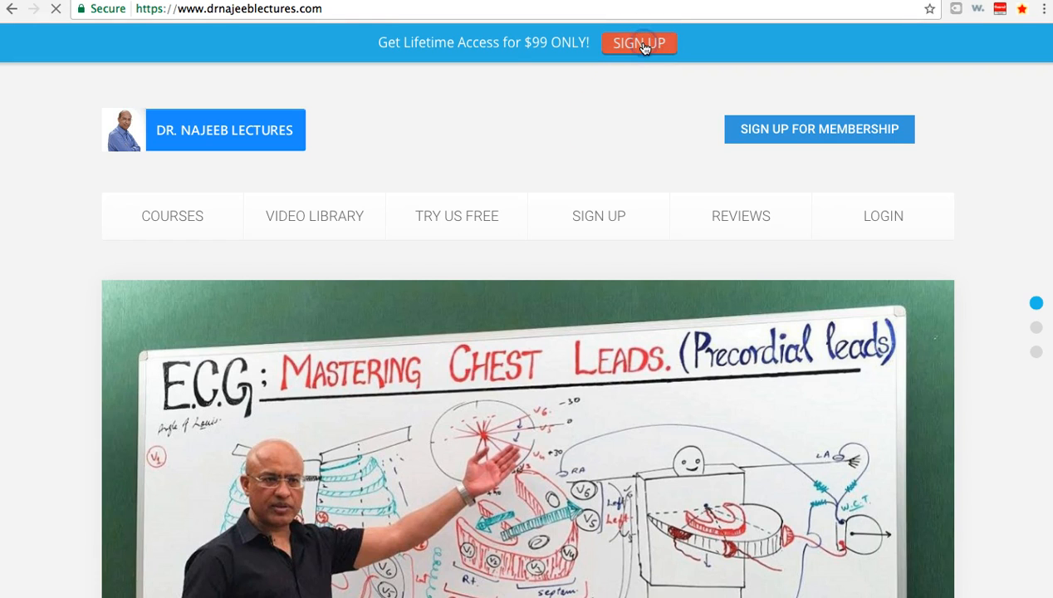
left_click(638, 43)
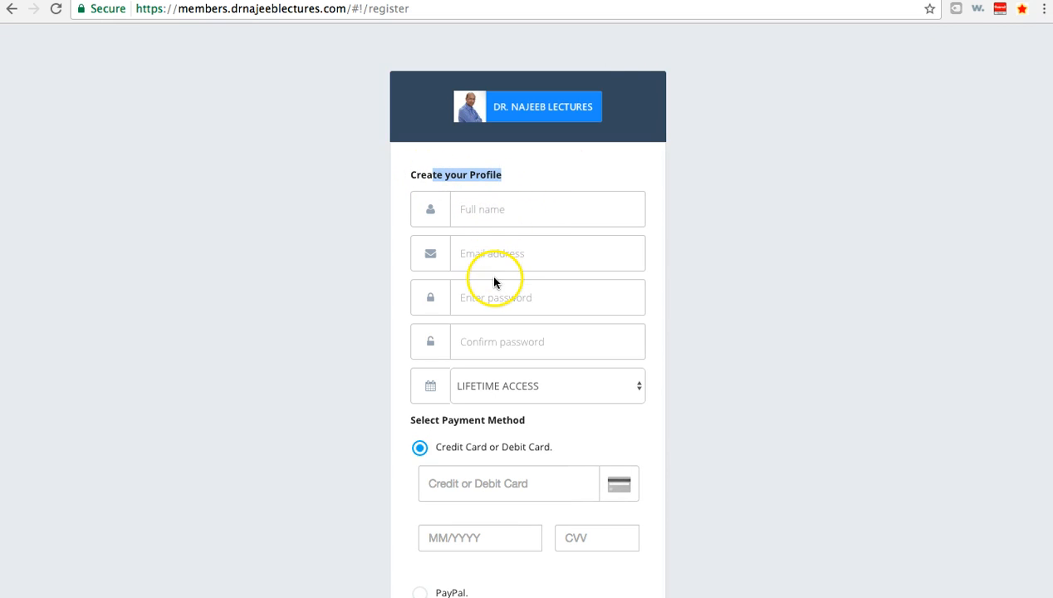
mouse_move(525, 329)
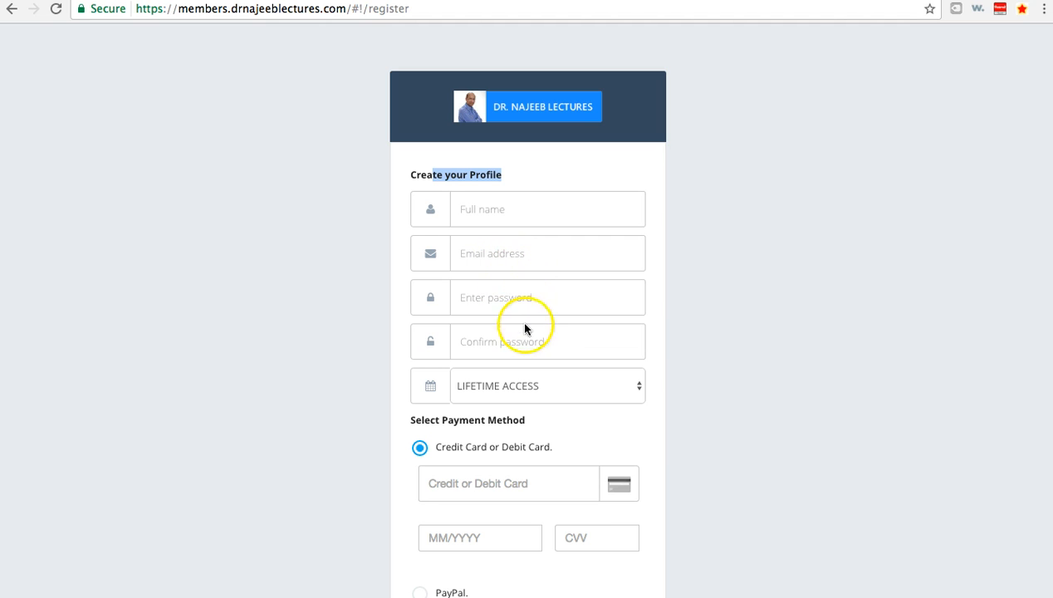
mouse_move(538, 435)
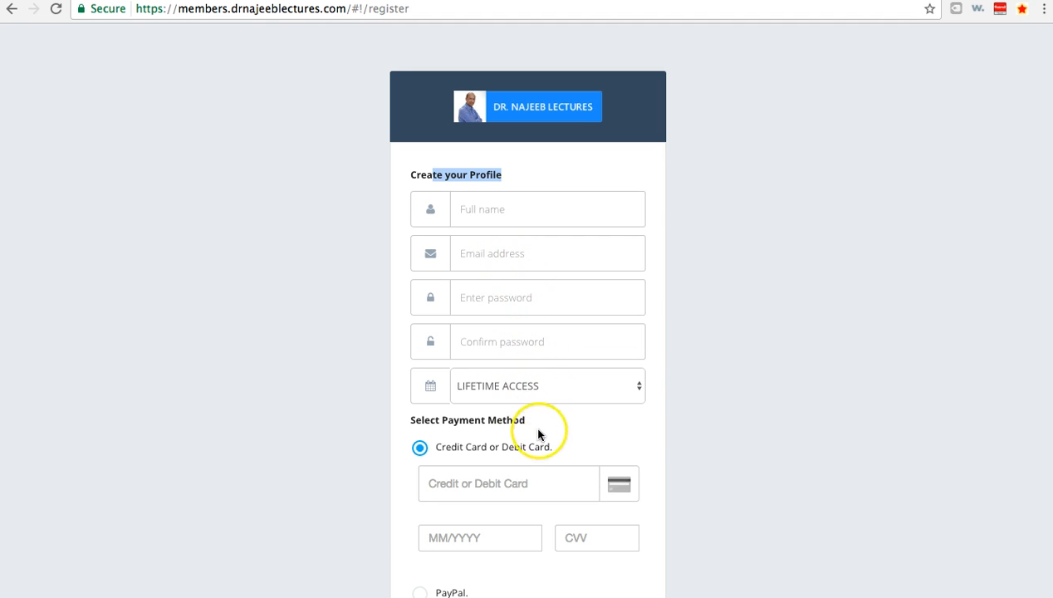
scroll("down", 3)
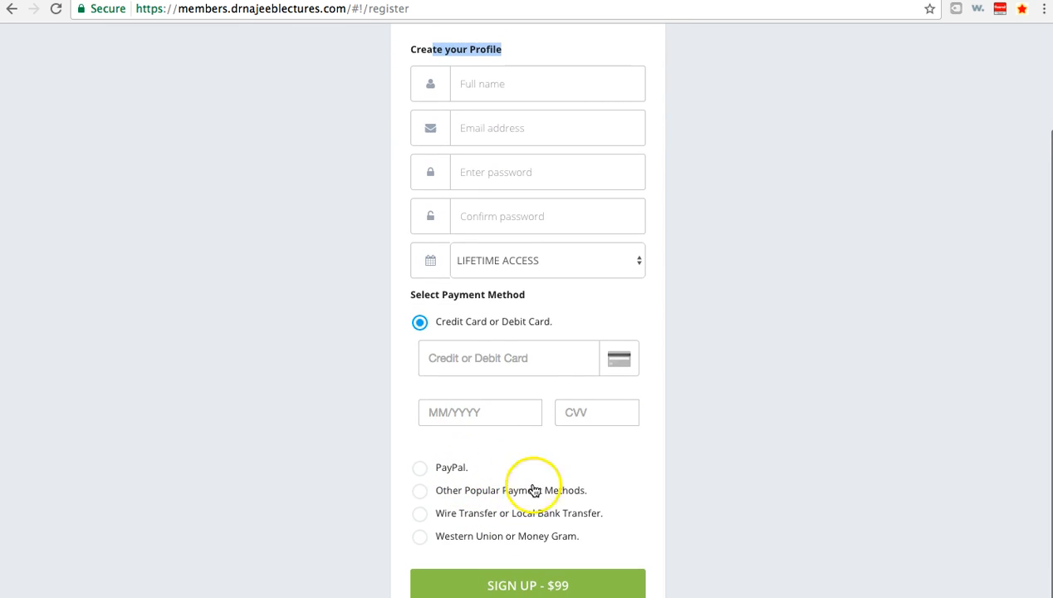
mouse_move(629, 485)
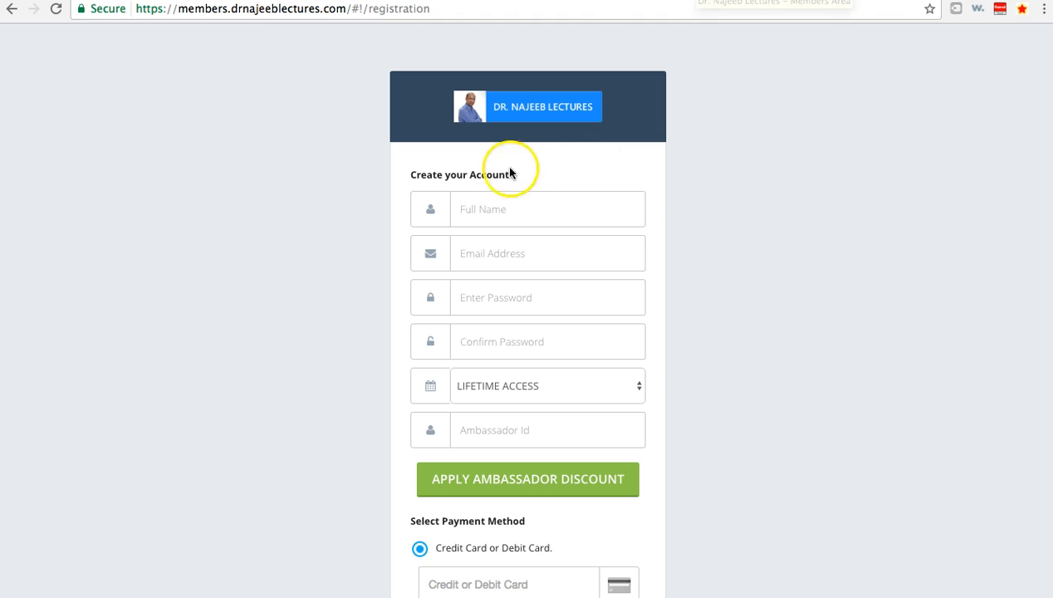
mouse_move(500, 249)
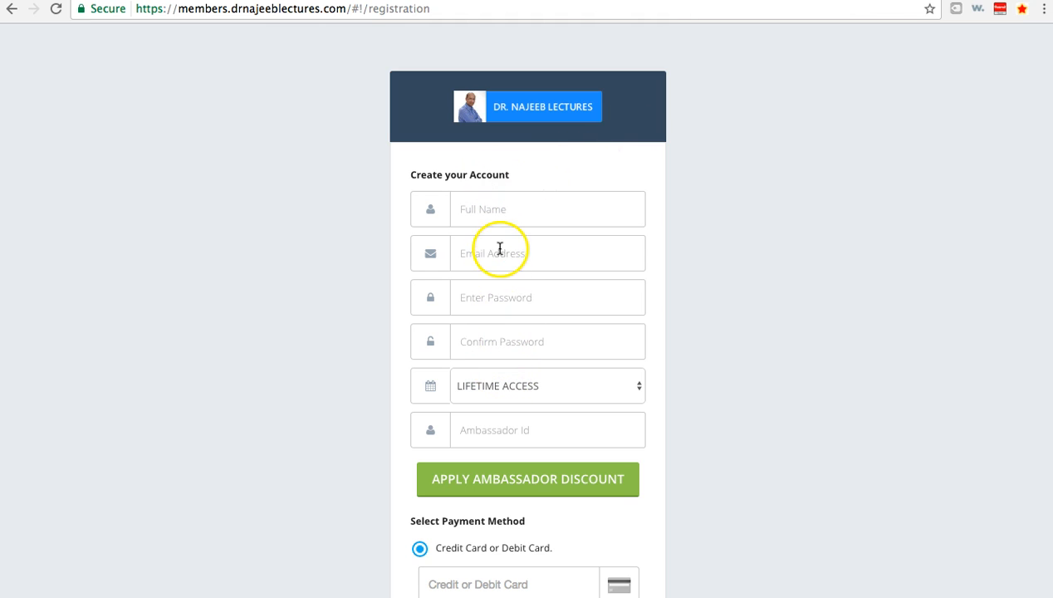
mouse_move(485, 432)
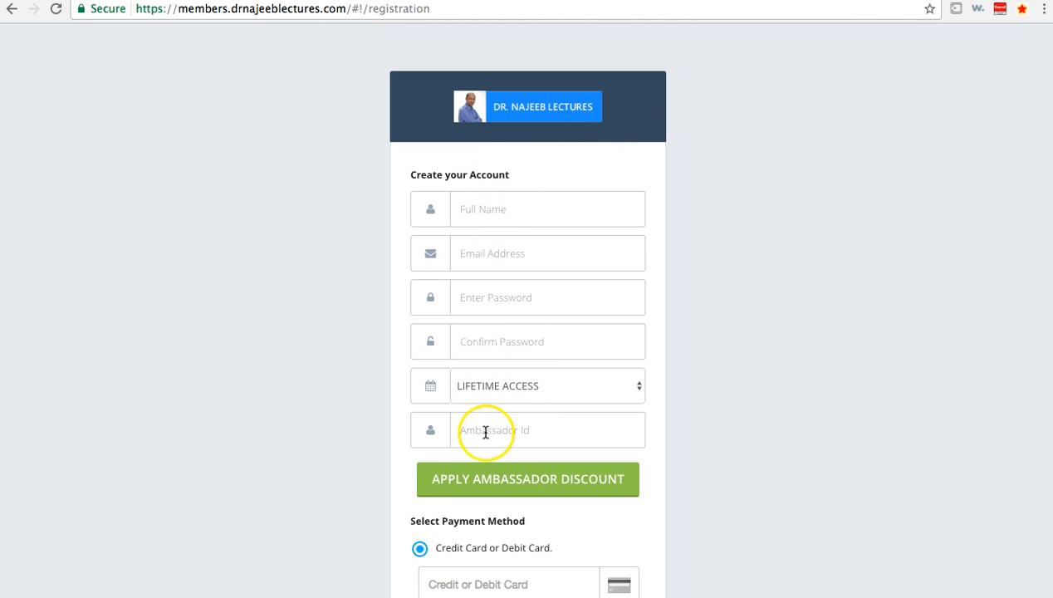
left_click(528, 479)
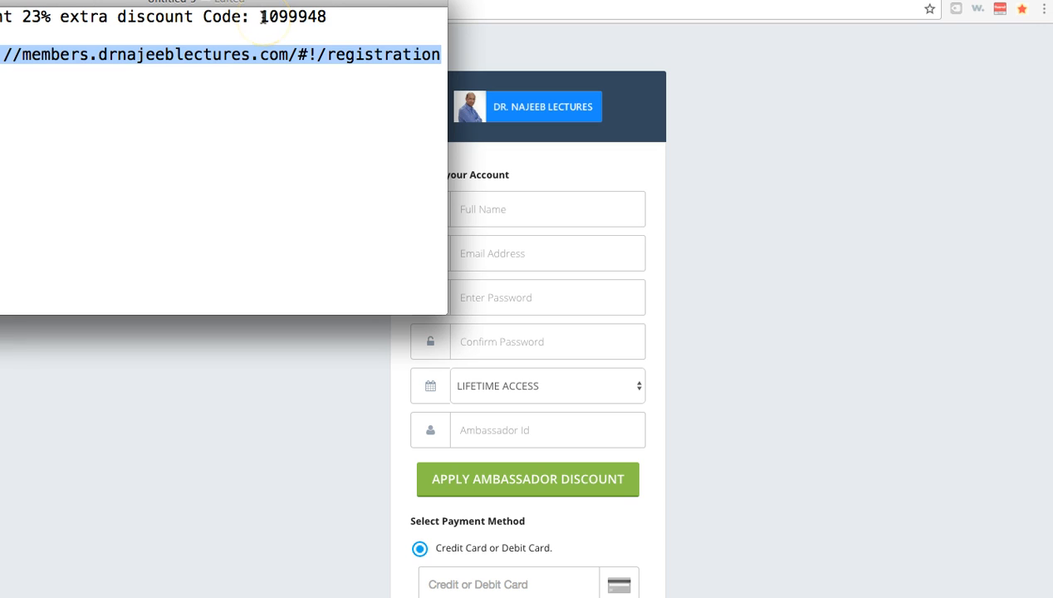
double_click(293, 16)
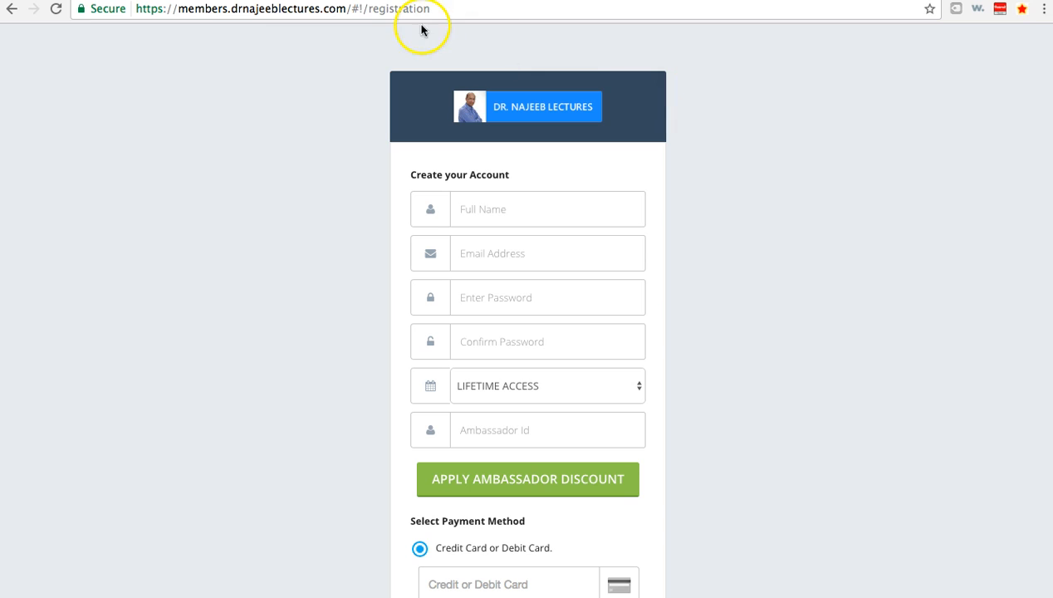
mouse_move(373, 57)
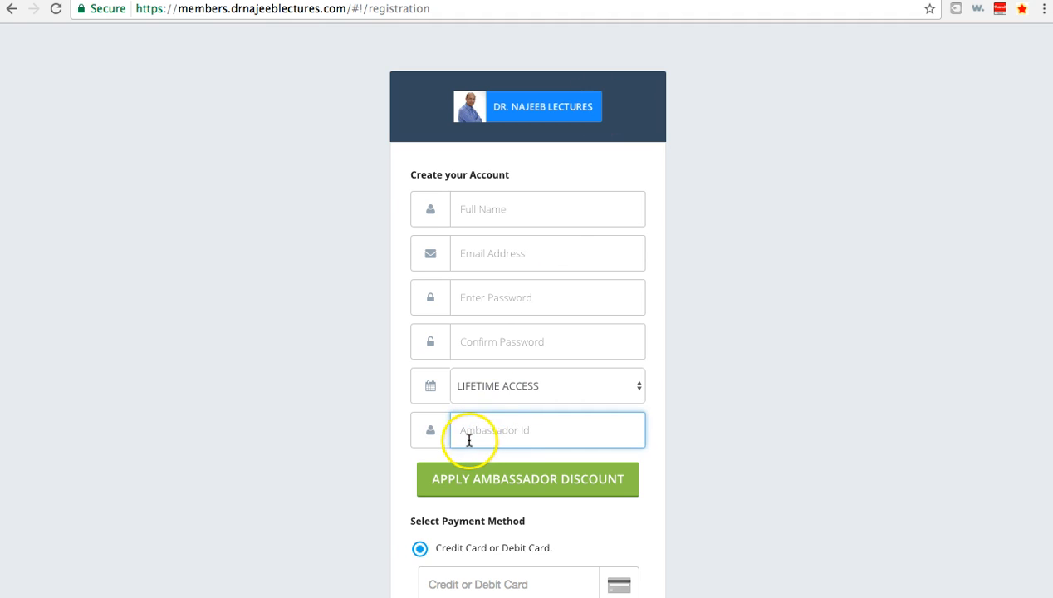
Enter ambassador code 1099948 and apply the discount, bringing sign-up to $76.23
left_click(528, 478)
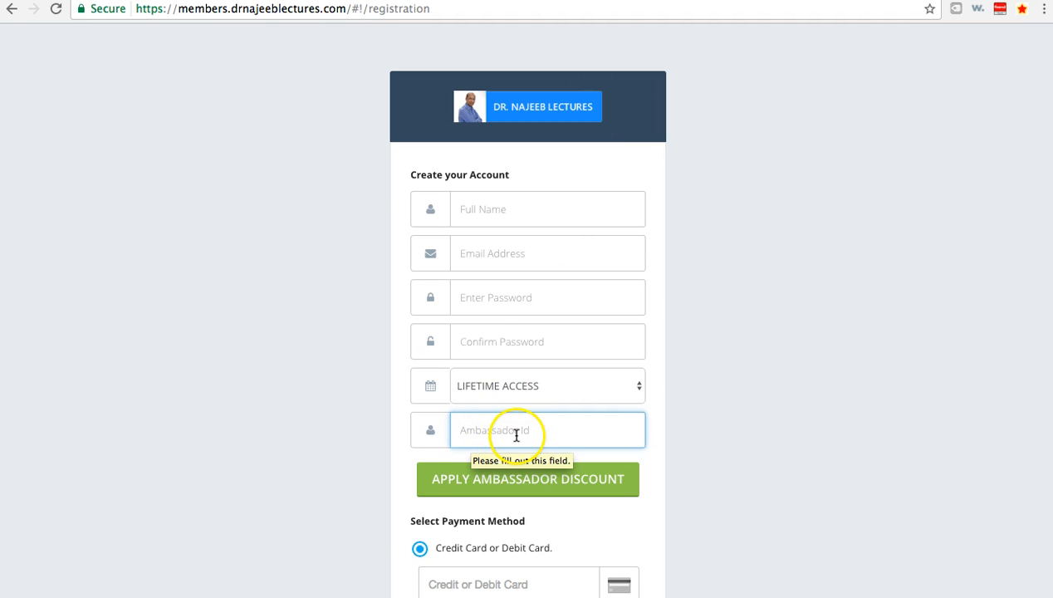
type("1099948")
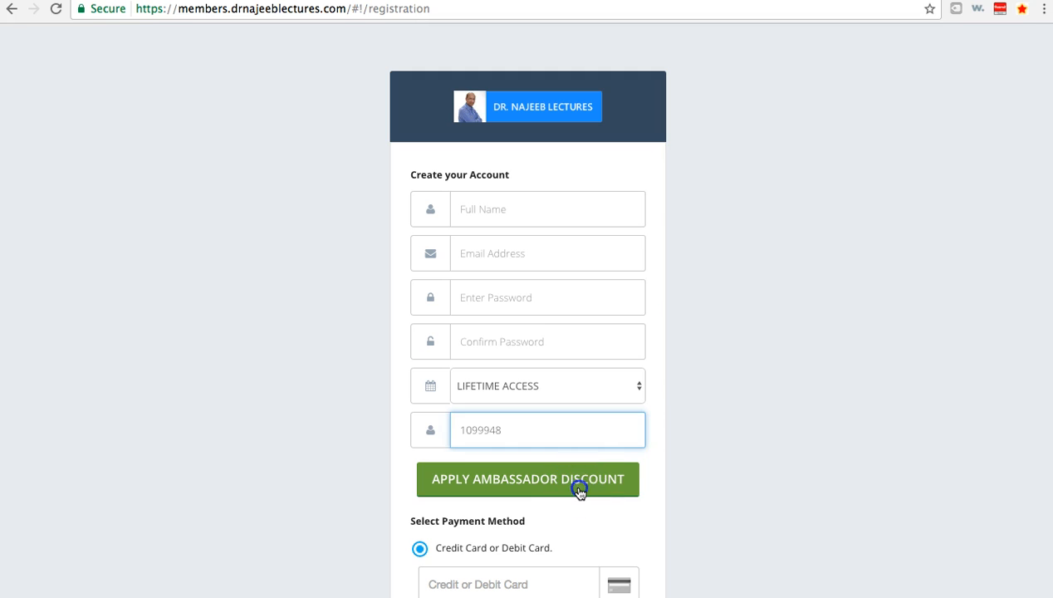
left_click(528, 478)
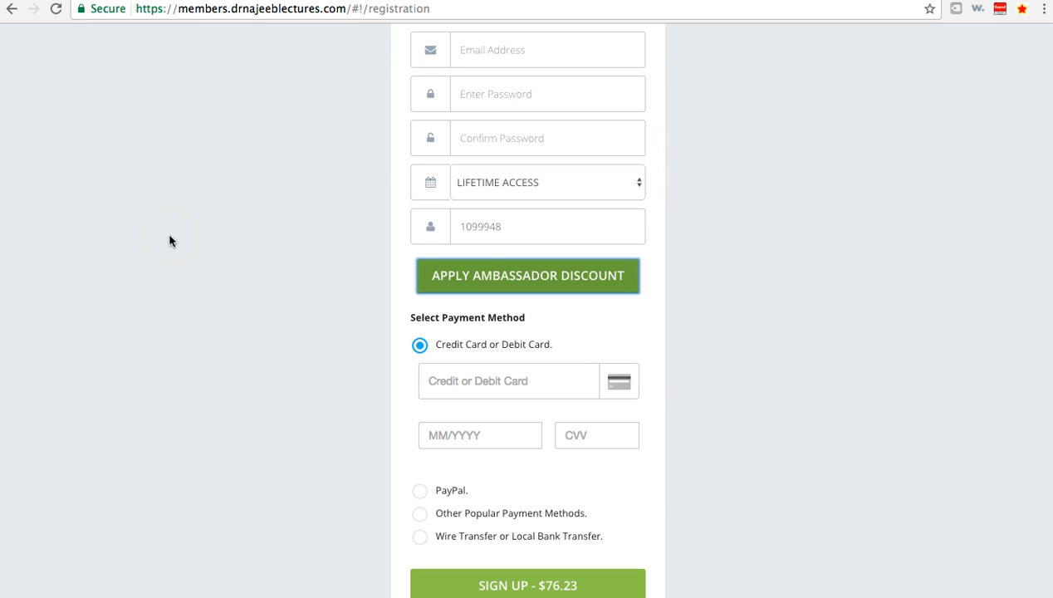
mouse_move(166, 156)
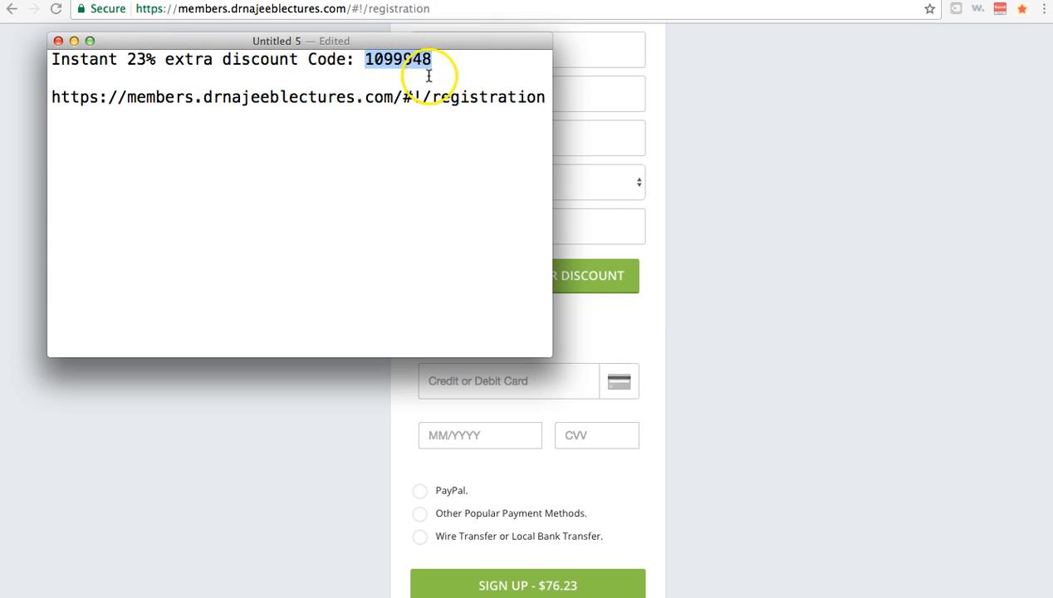
mouse_move(457, 90)
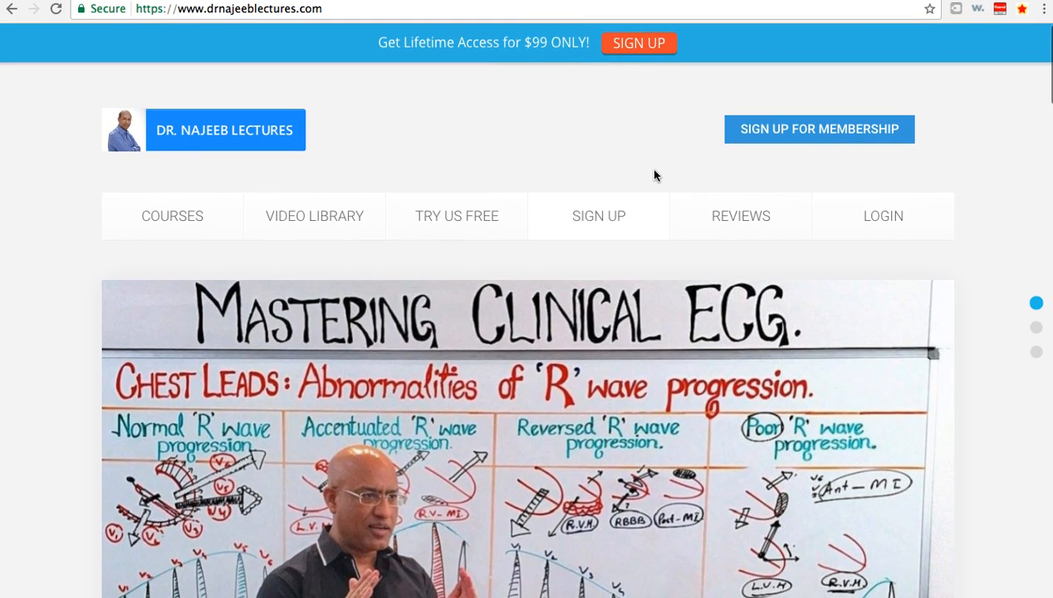
Reload the registration form from the banner SIGN UP, showing the full $99 sign-up price
left_click(638, 43)
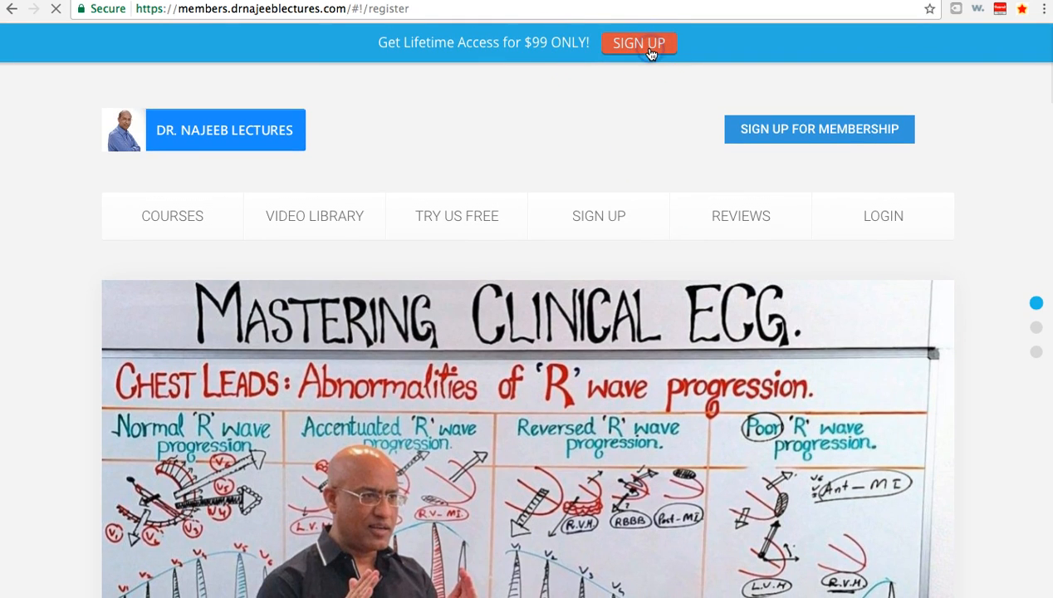
left_click(637, 43)
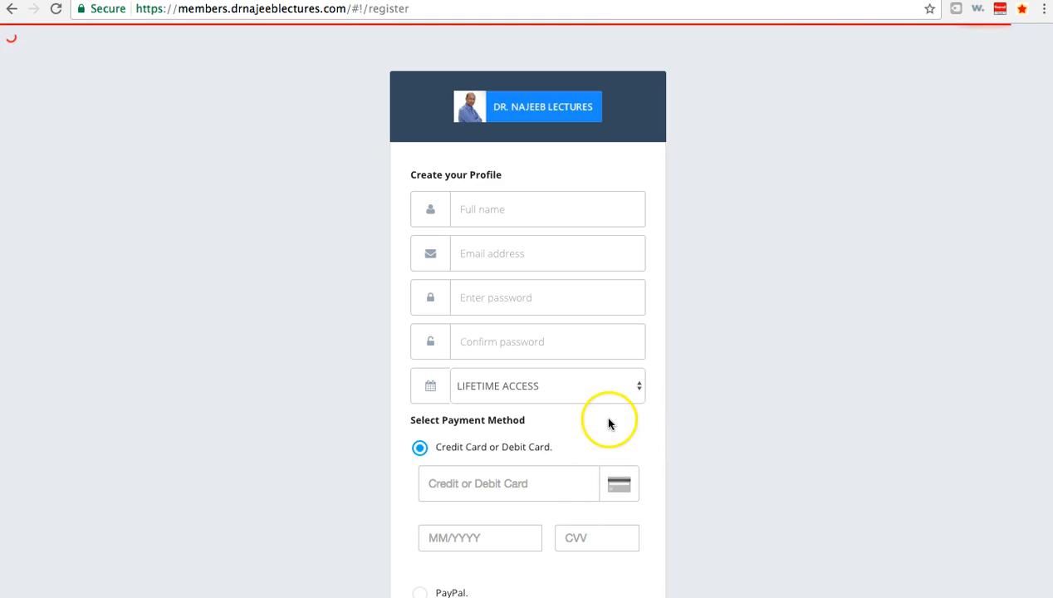
scroll("down", 3)
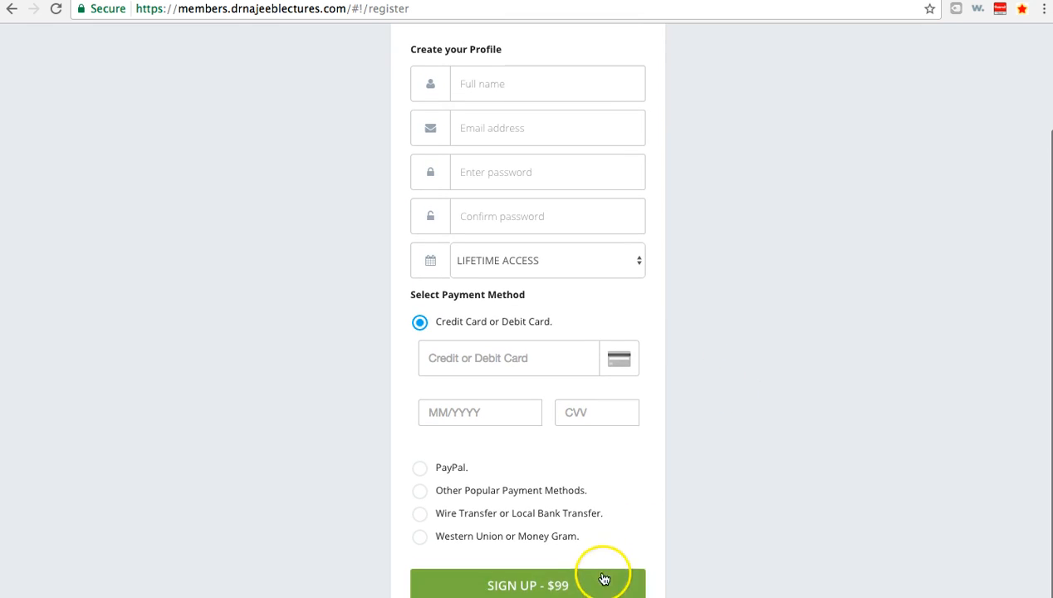
mouse_move(518, 585)
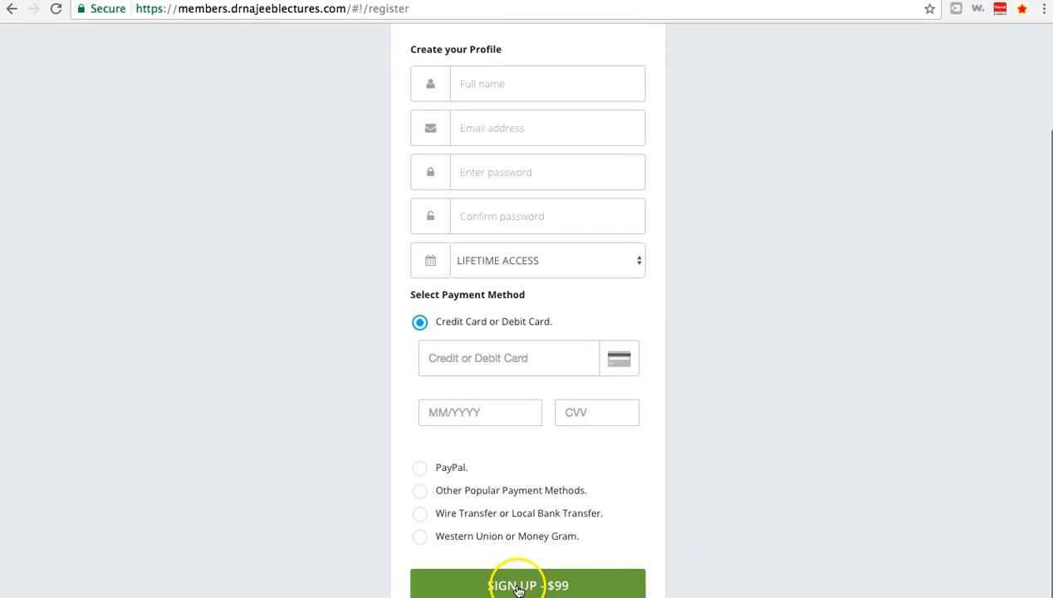
mouse_move(601, 518)
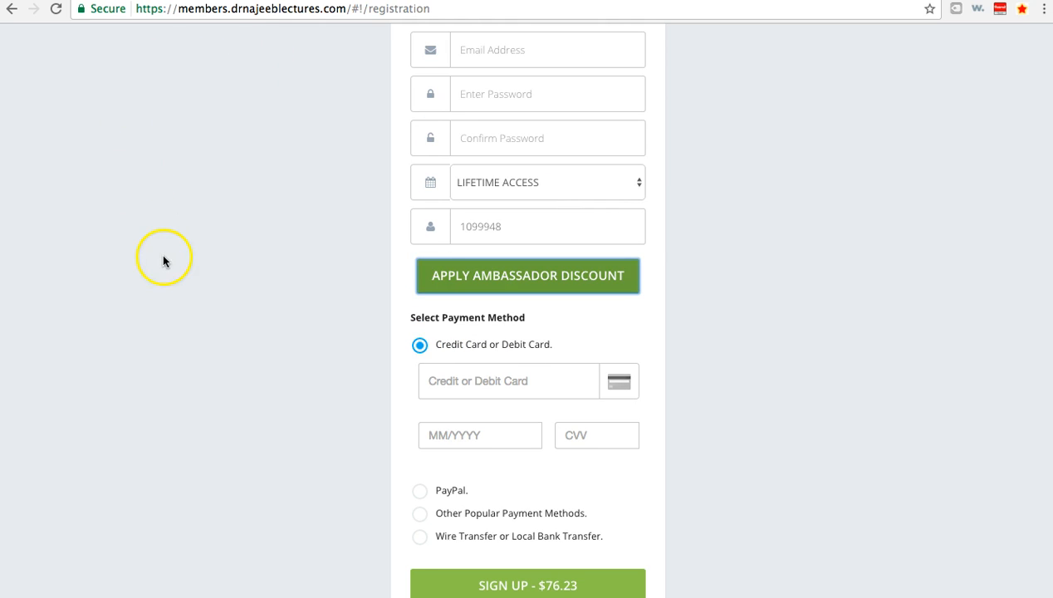
mouse_move(588, 289)
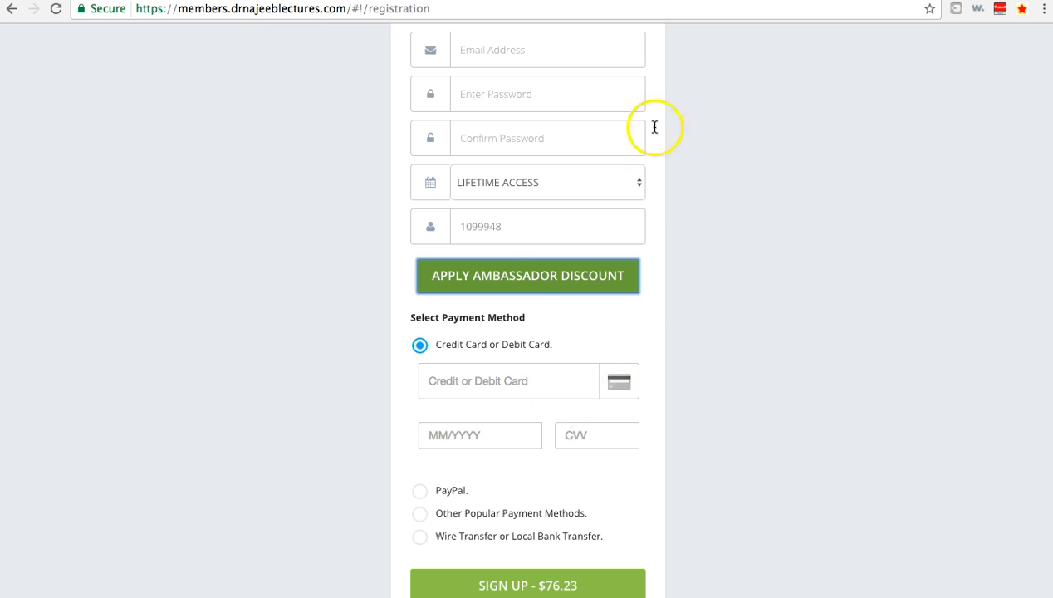
mouse_move(591, 591)
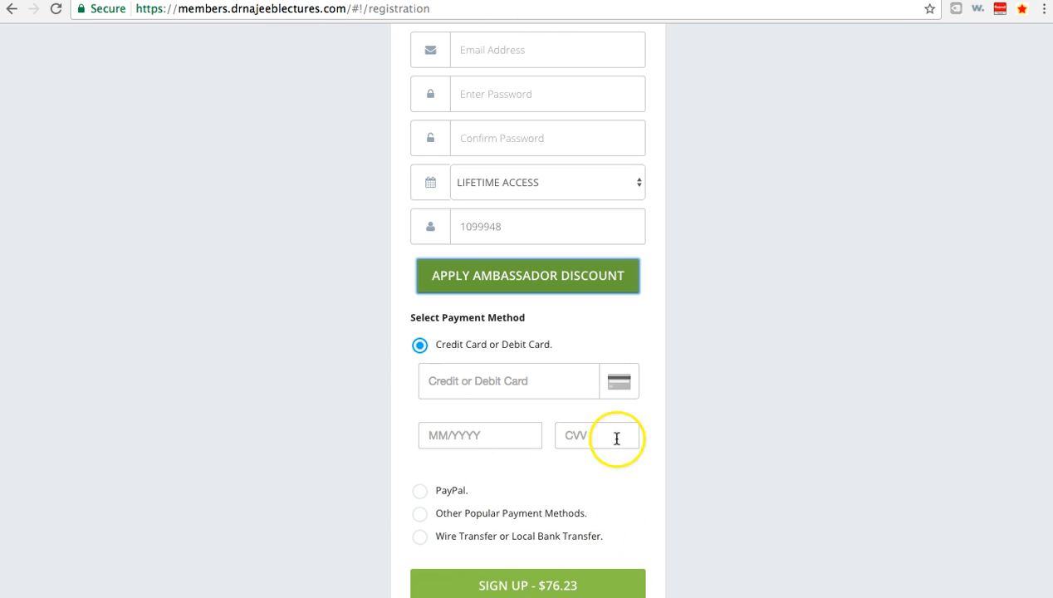
mouse_move(777, 439)
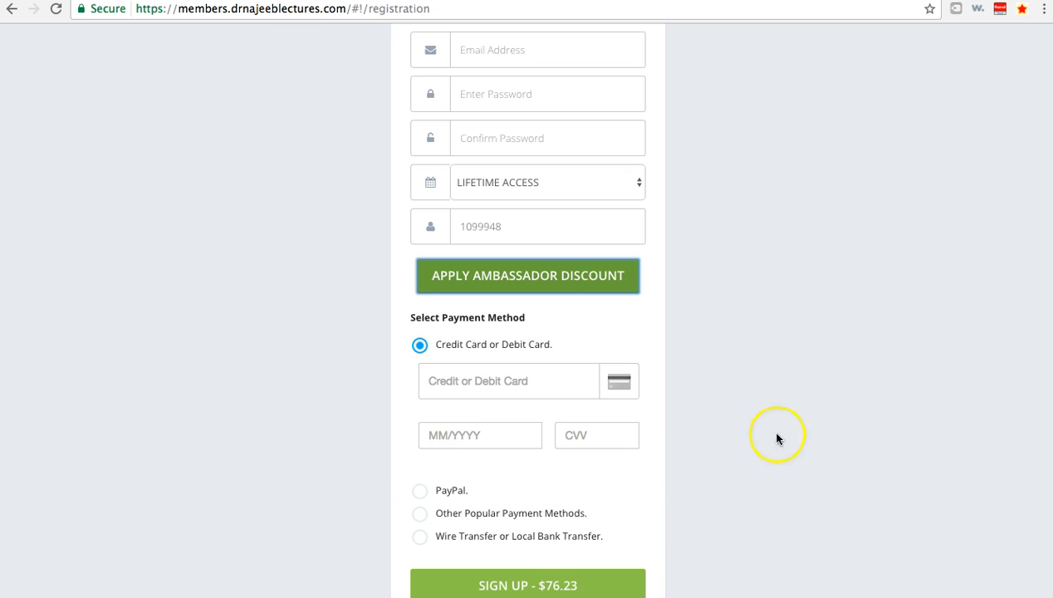
mouse_move(753, 463)
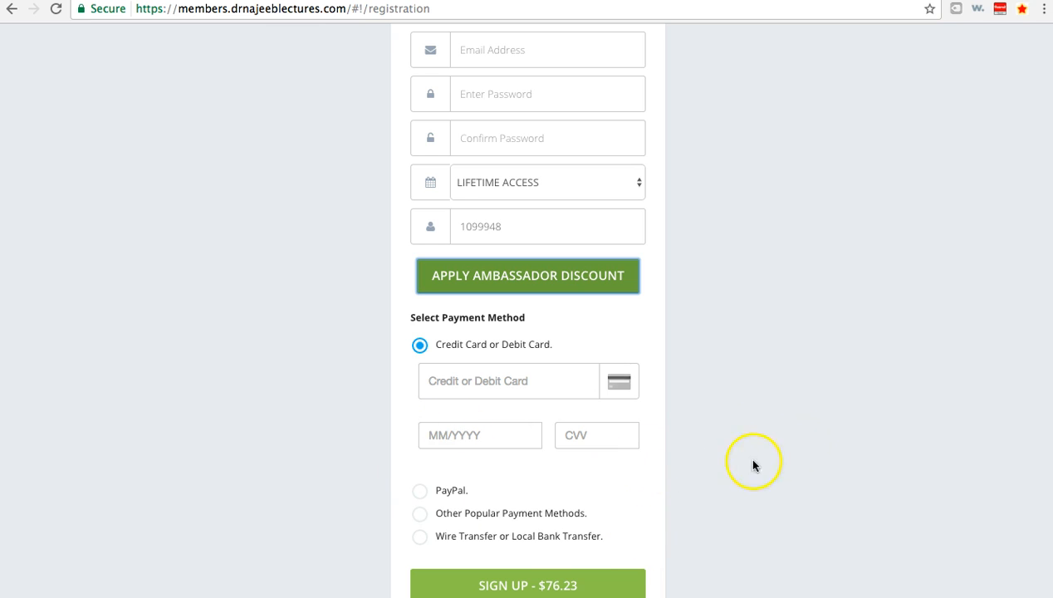
mouse_move(545, 591)
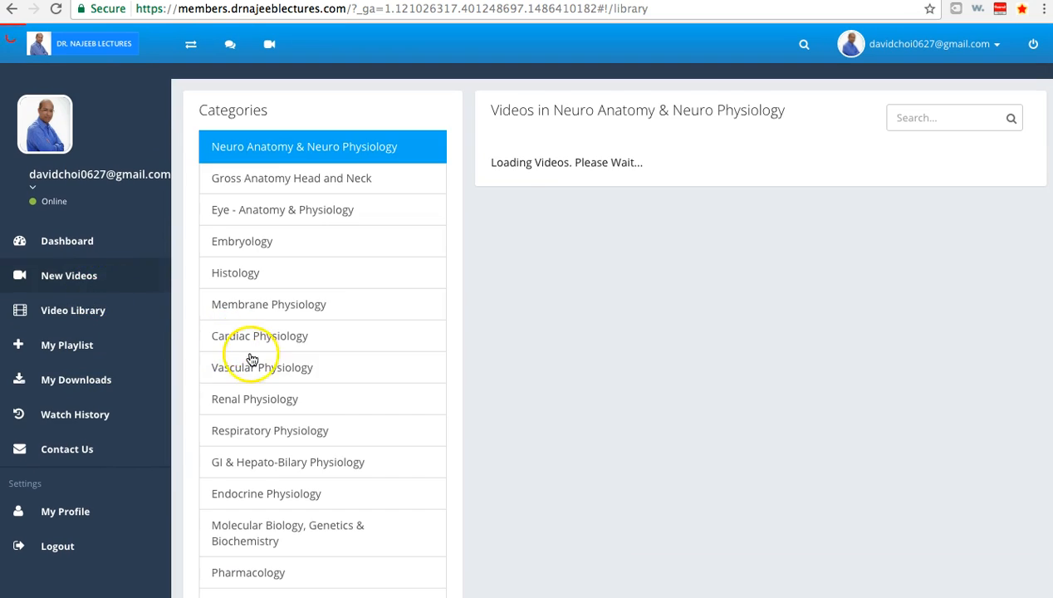
Choose Renal Pathology from the members library Categories list
scroll("down", 3)
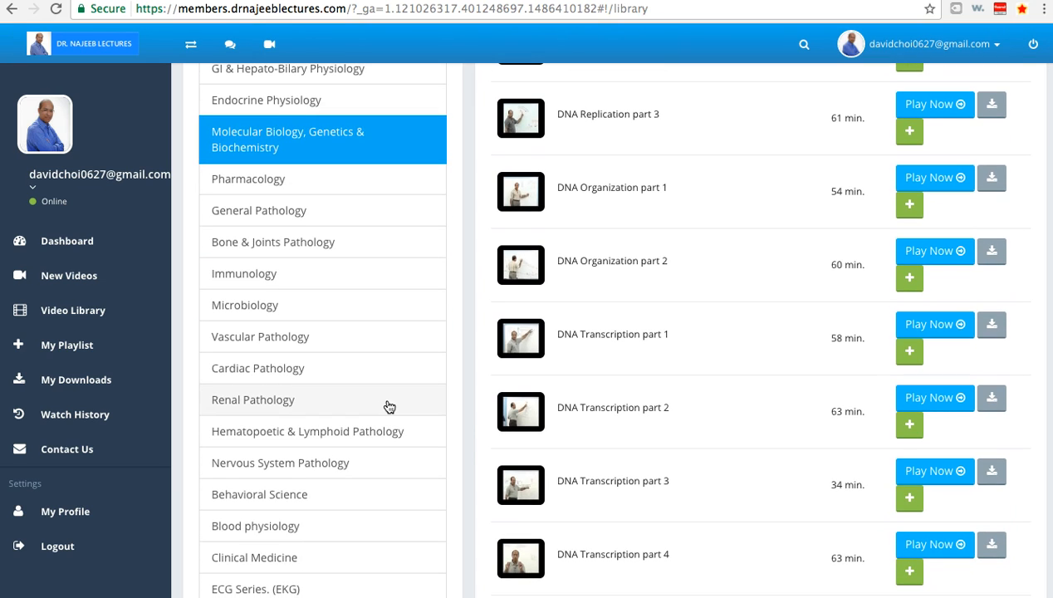
left_click(252, 398)
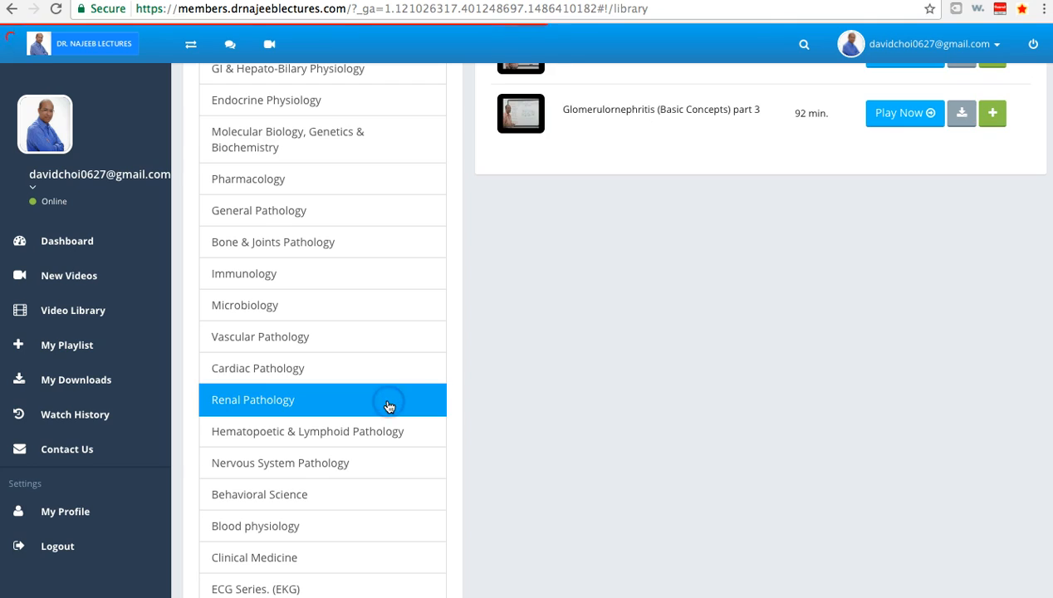